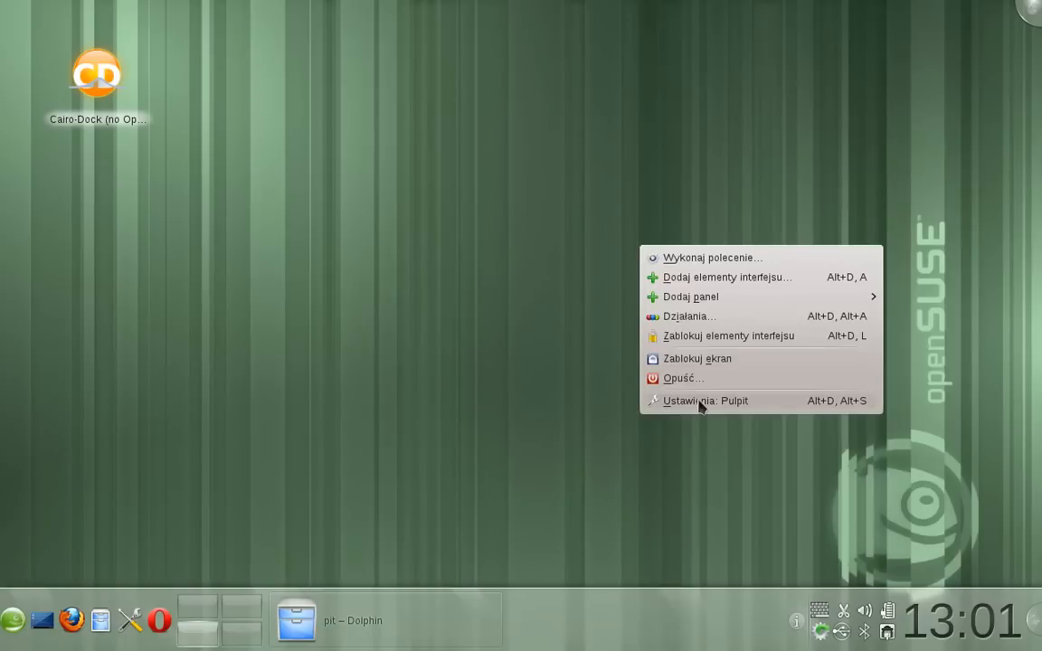
# Bring up the Desktop Settings window from the desktop context menu
pyautogui.click(706, 401)
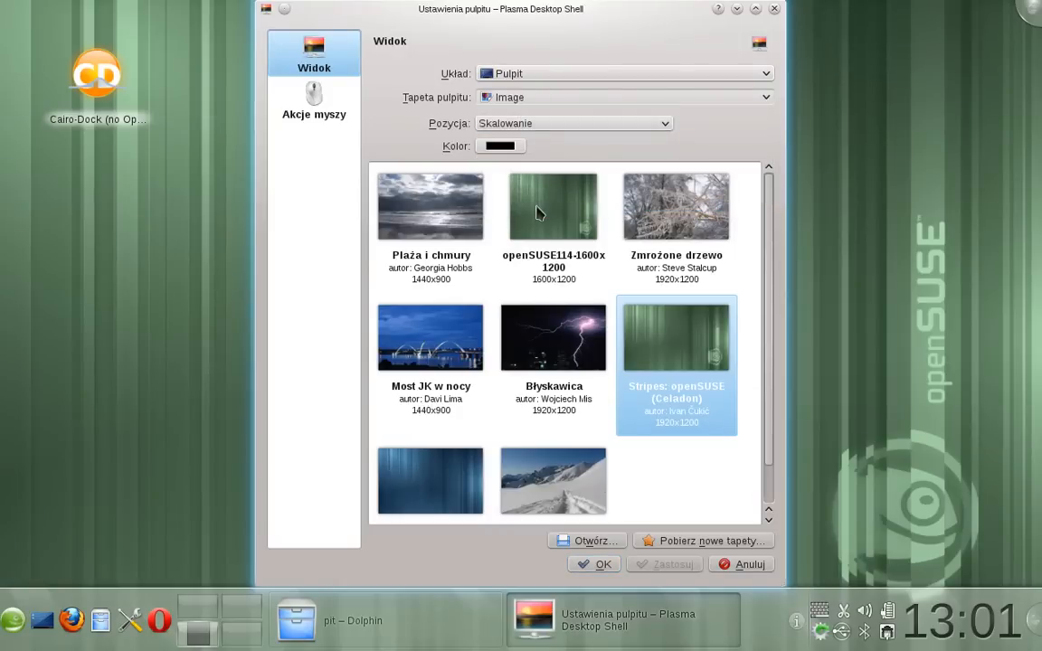
# Make the wallpaper type Glob with the 'Mapa historyczna z 1689' map theme
pyautogui.click(622, 97)
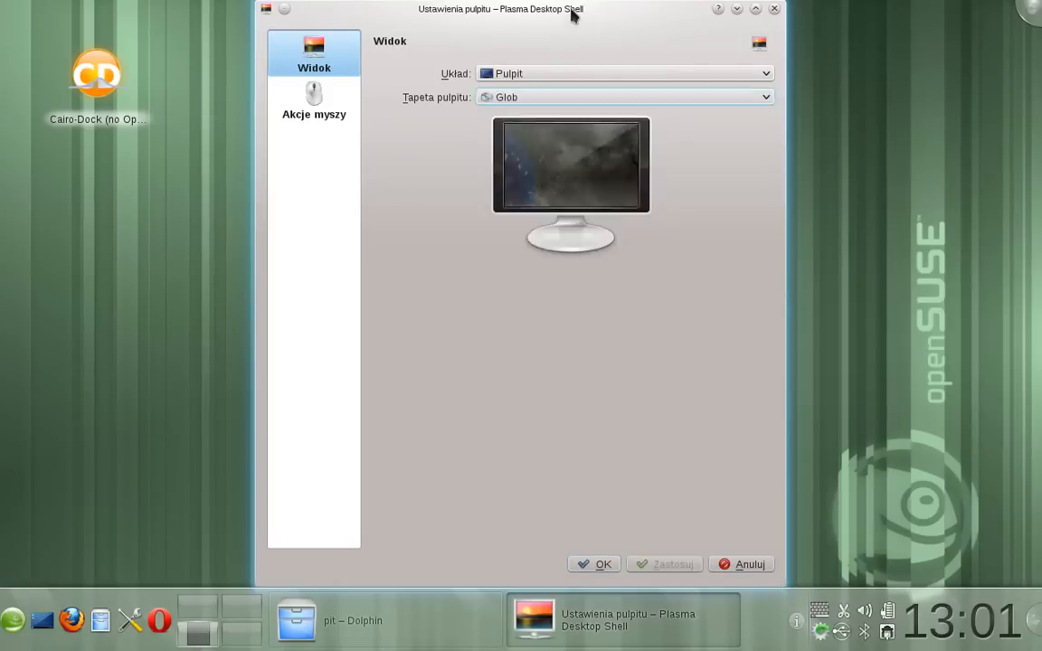
pyautogui.click(622, 97)
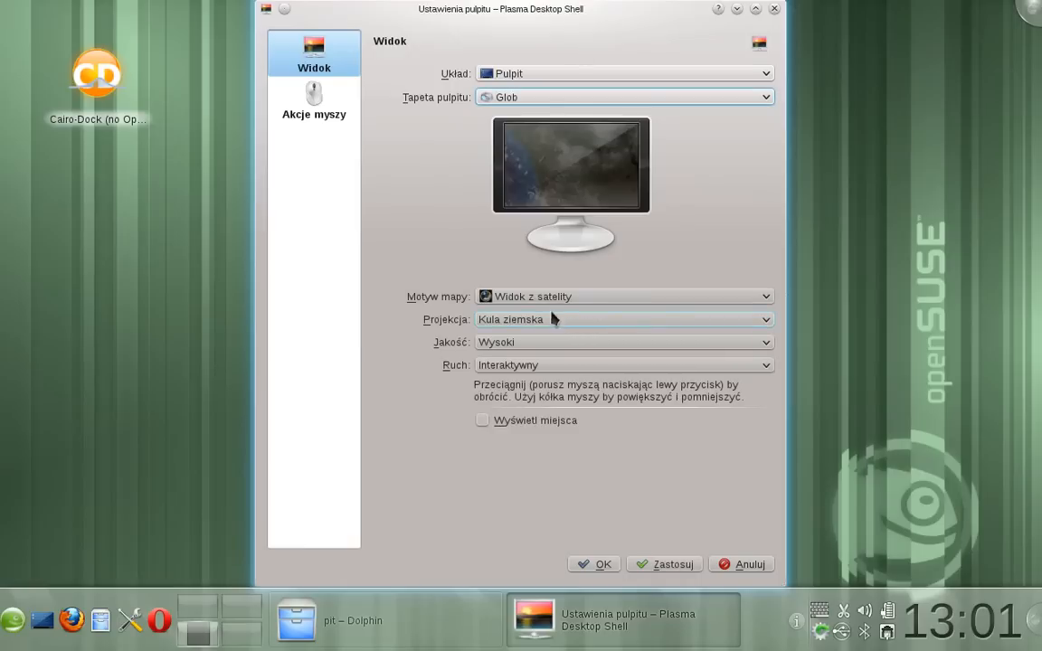
pyautogui.moveTo(555, 308)
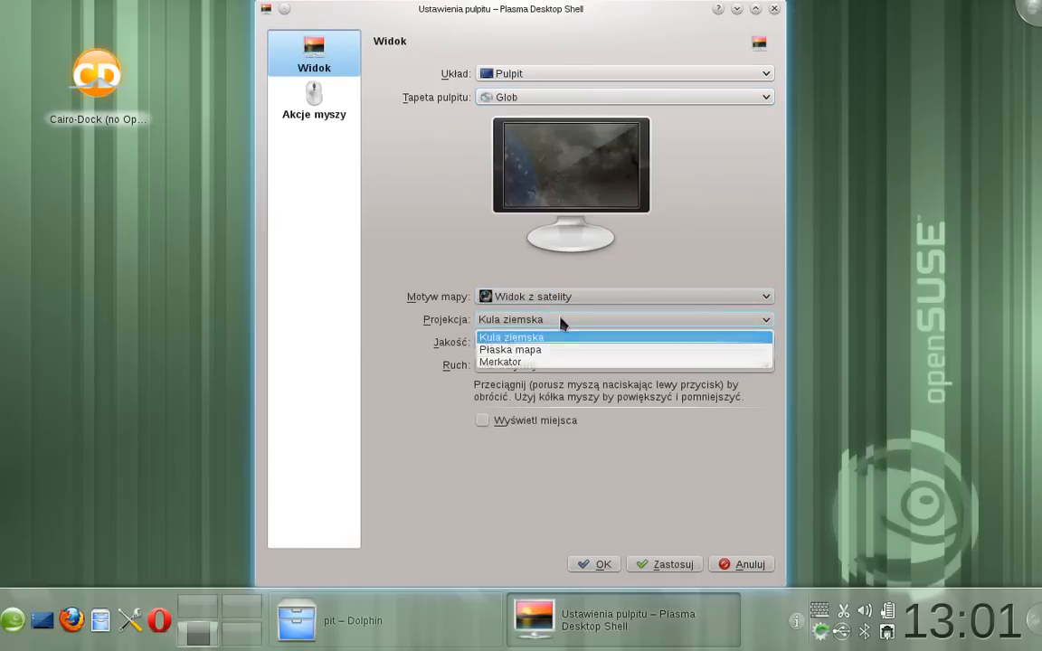
pyautogui.click(622, 297)
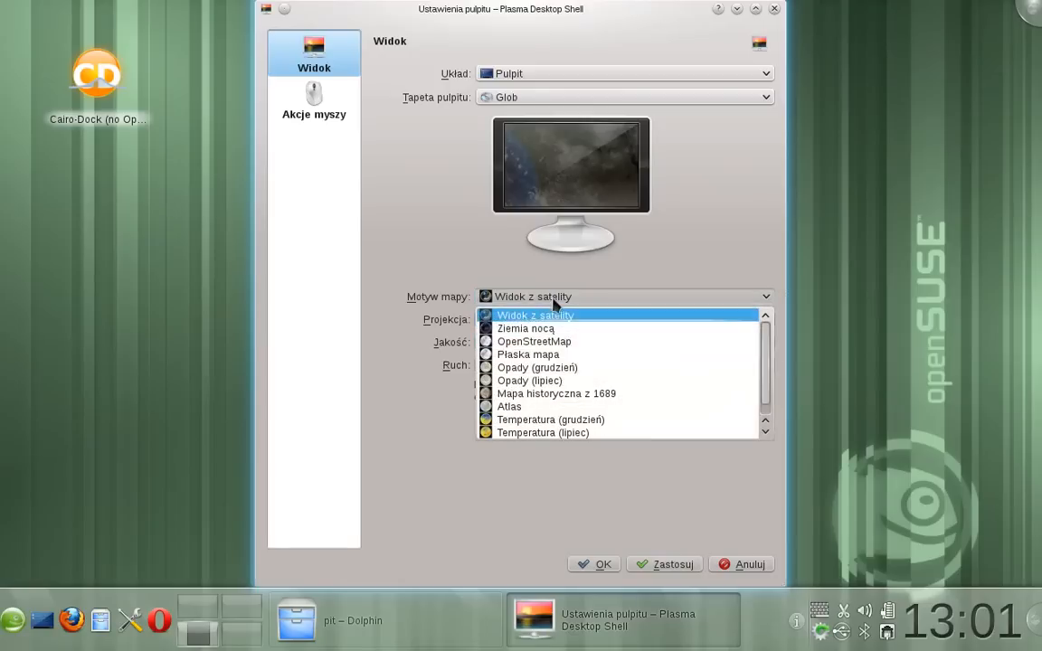
pyautogui.click(557, 394)
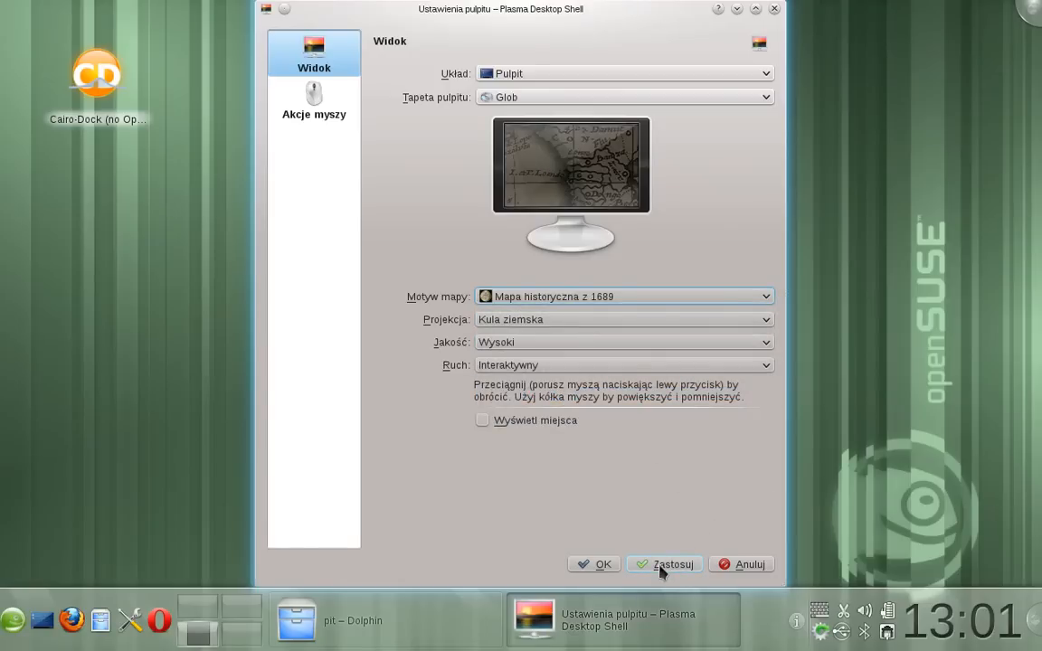
# Apply the 1689 historical-map globe as the desktop background and view it
pyautogui.click(665, 564)
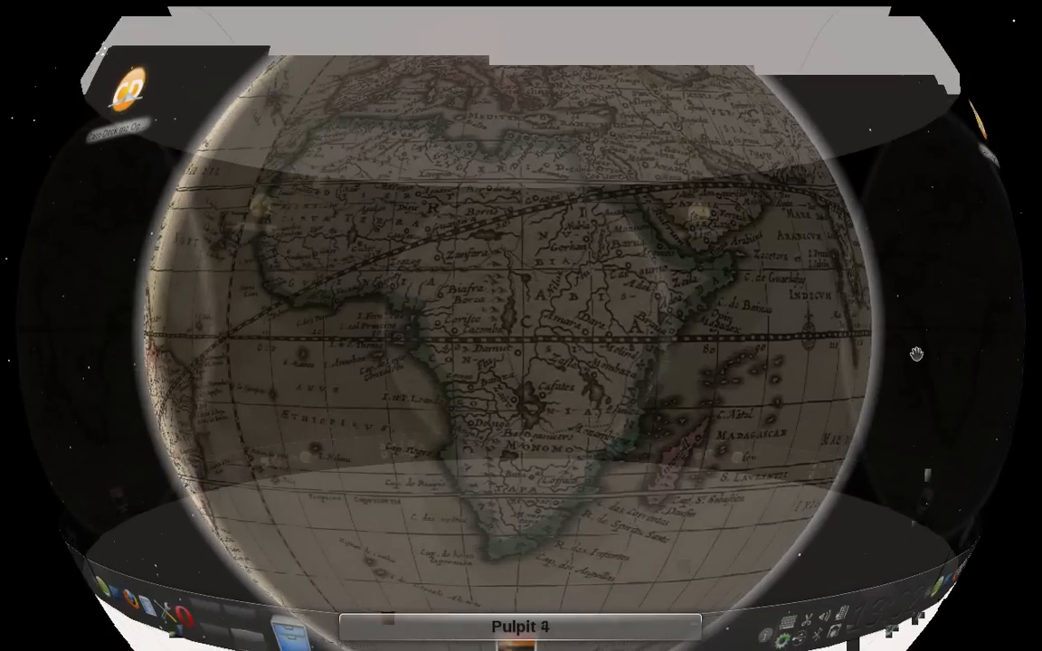
pyautogui.rightClick(915, 353)
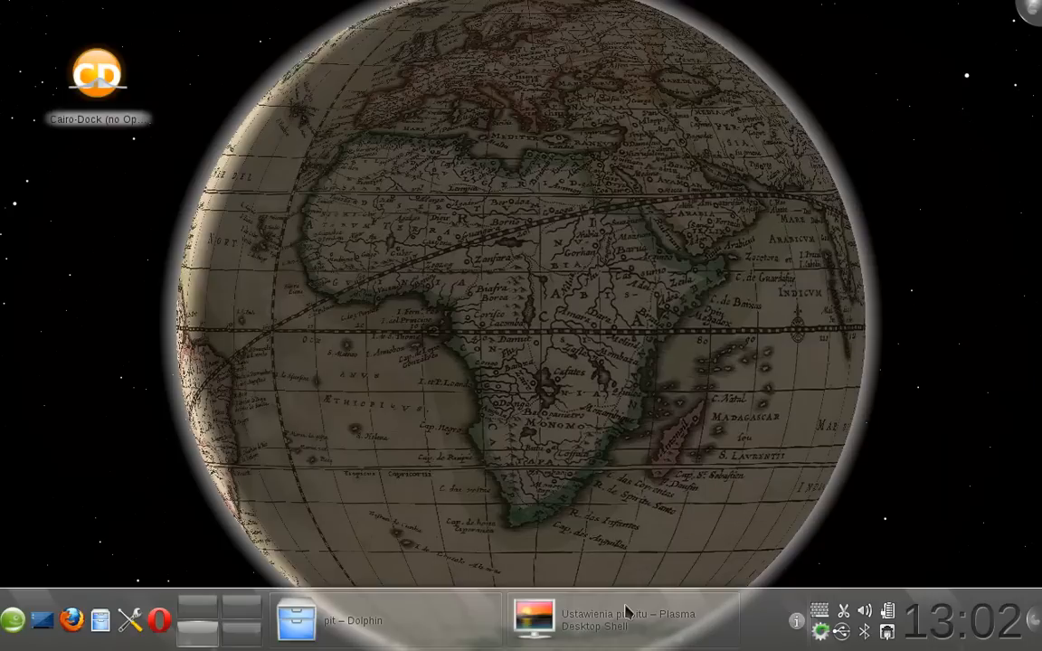
# Restore the settings window and switch the map theme to 'Widok z satelity'
pyautogui.click(624, 619)
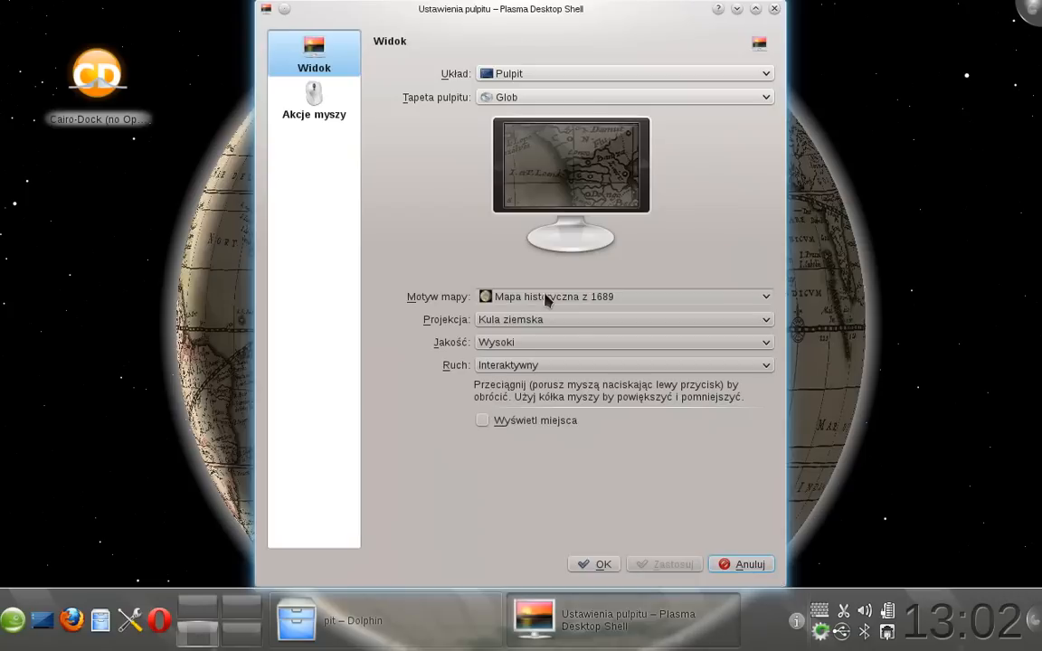
pyautogui.click(765, 297)
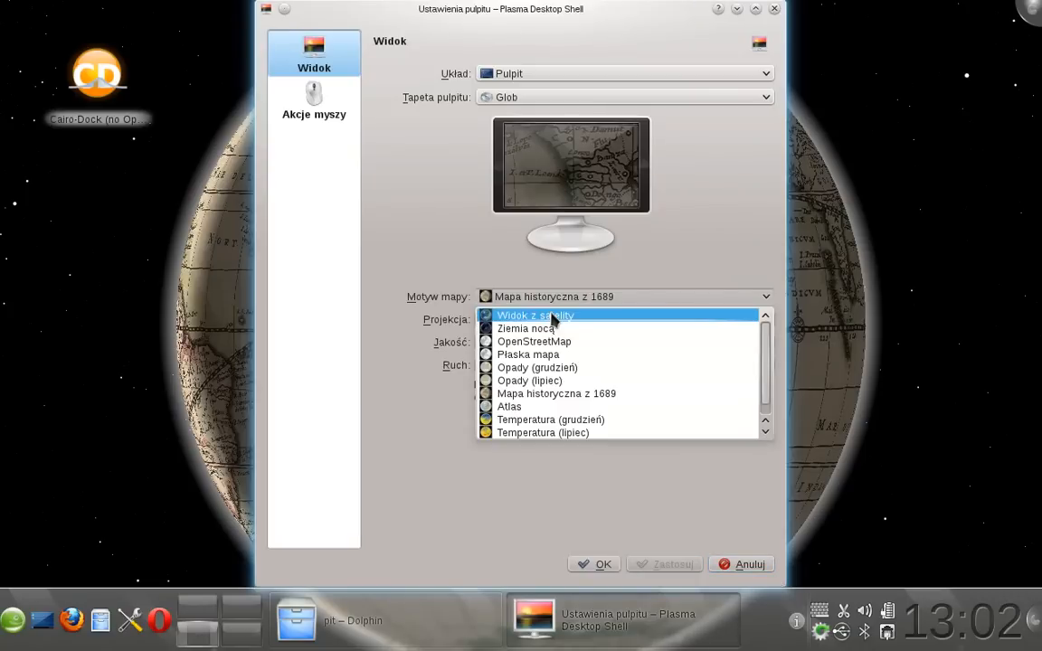
pyautogui.click(533, 314)
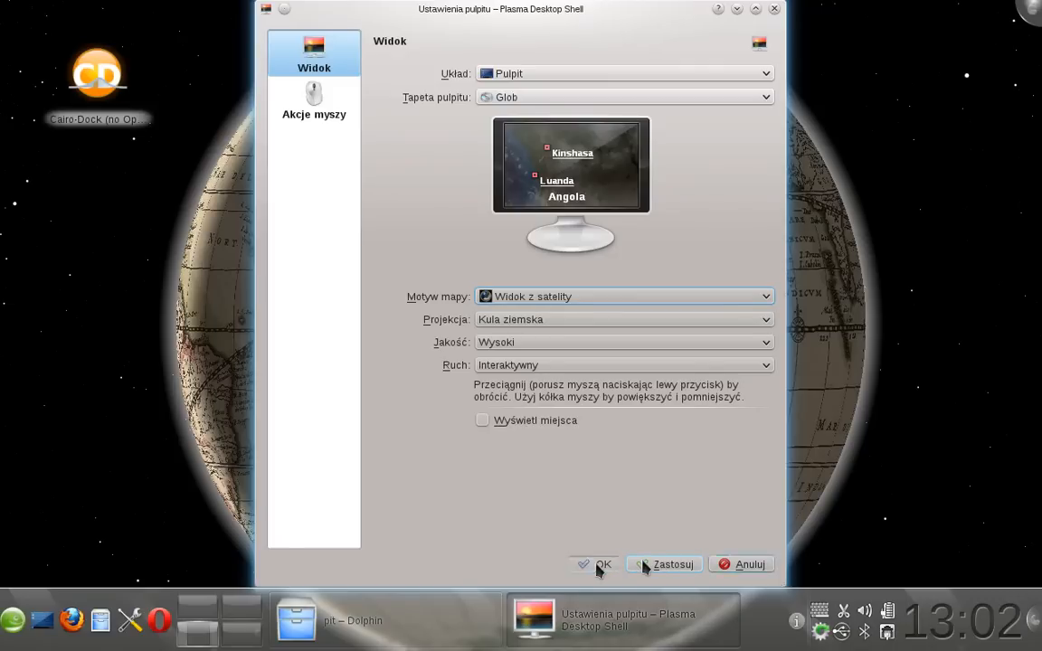
# Confirm the satellite globe wallpaper and drag it eastward to show Asia and Australia
pyautogui.click(601, 565)
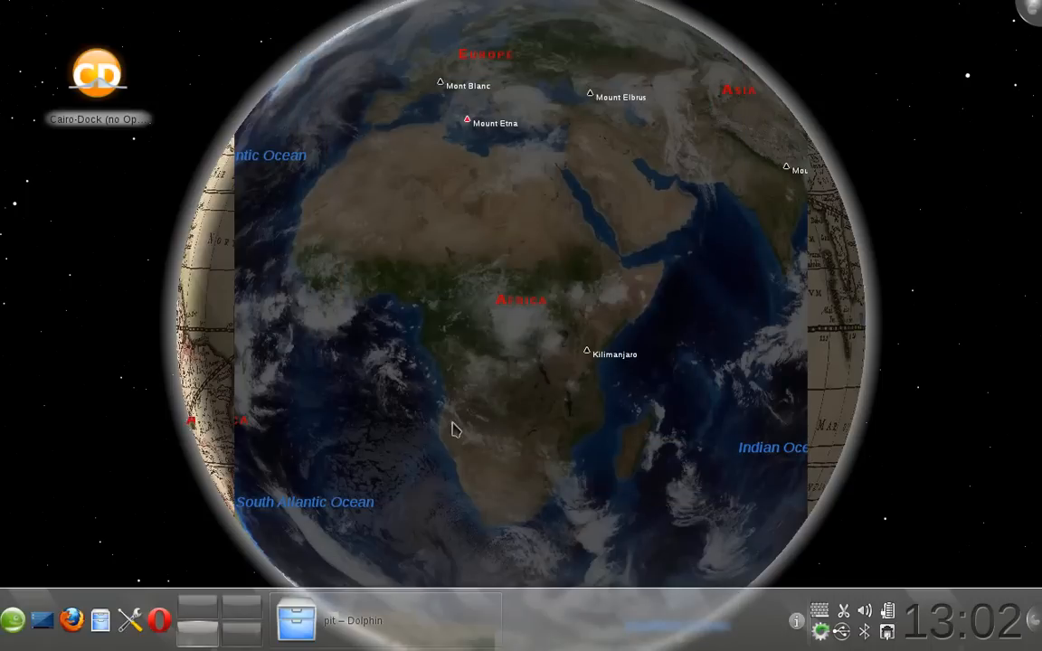
pyautogui.moveTo(456, 430); pyautogui.dragTo(311, 308)
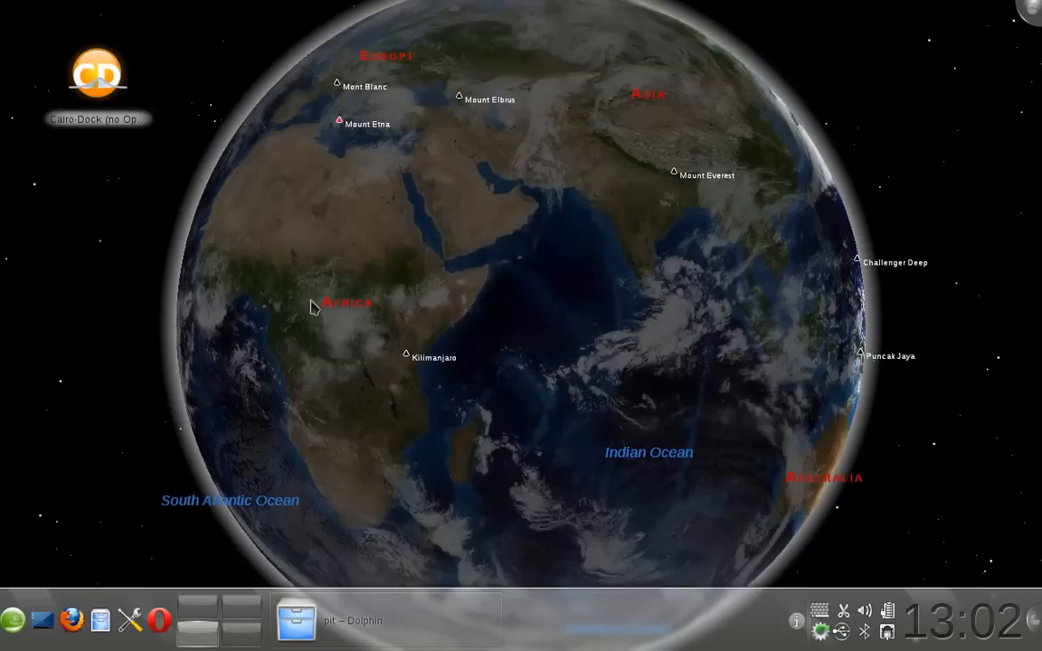
pyautogui.moveTo(311, 305); pyautogui.dragTo(389, 244)
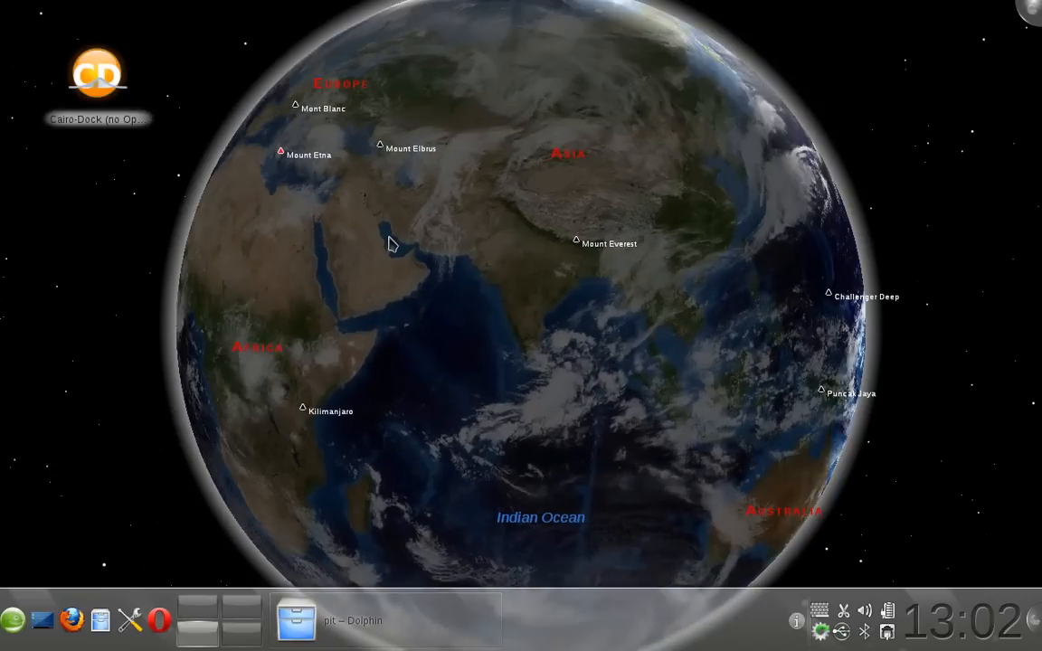
pyautogui.moveTo(389, 244); pyautogui.dragTo(611, 242)
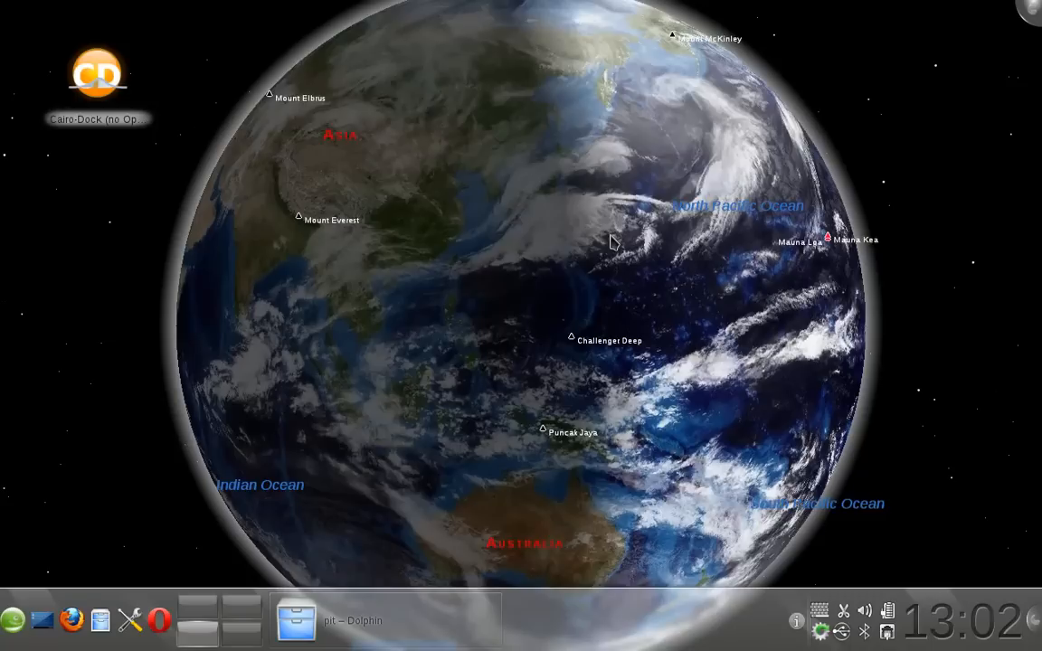